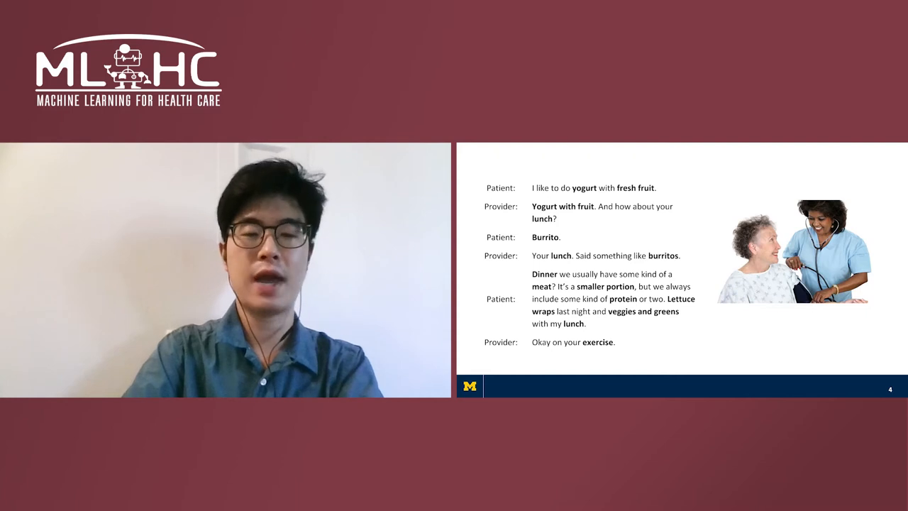
- Advance from the patient–provider dialogue example to the Dataset and Annotation slide
{"action": "key", "text": "Right"}
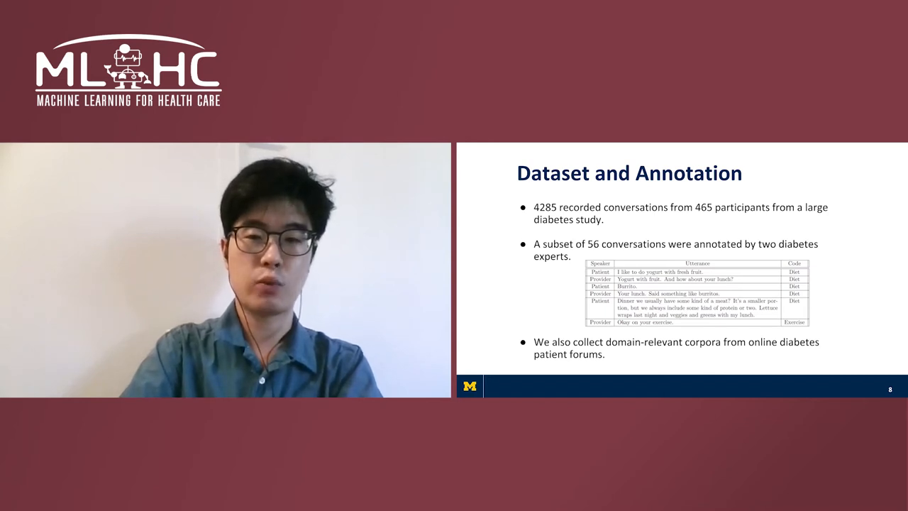
- Step past the Context is important example to reach the Local and Global Context slide
{"action": "key", "text": "Right"}
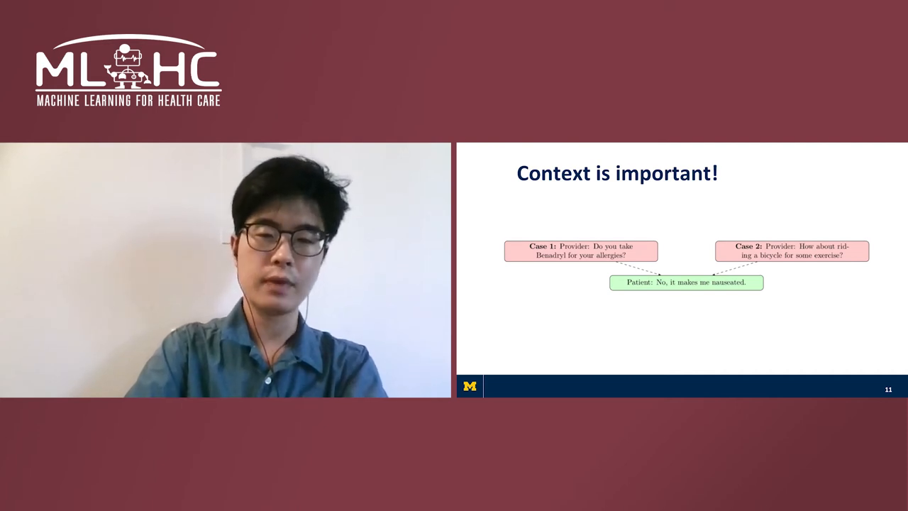
{"action": "key", "text": "Right"}
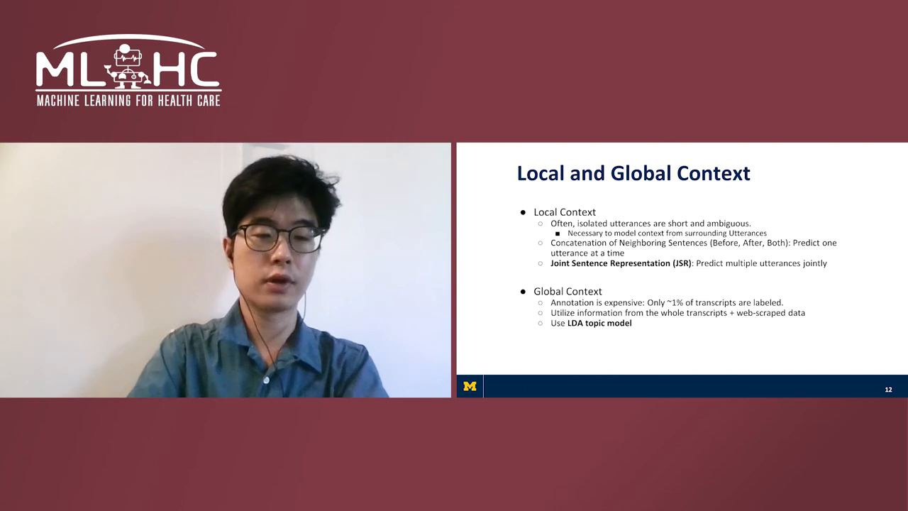
- Advance past the Joint Sentence Representation diagram to the Putting Things Together: UPSTAGE slide
{"action": "key", "text": "Right"}
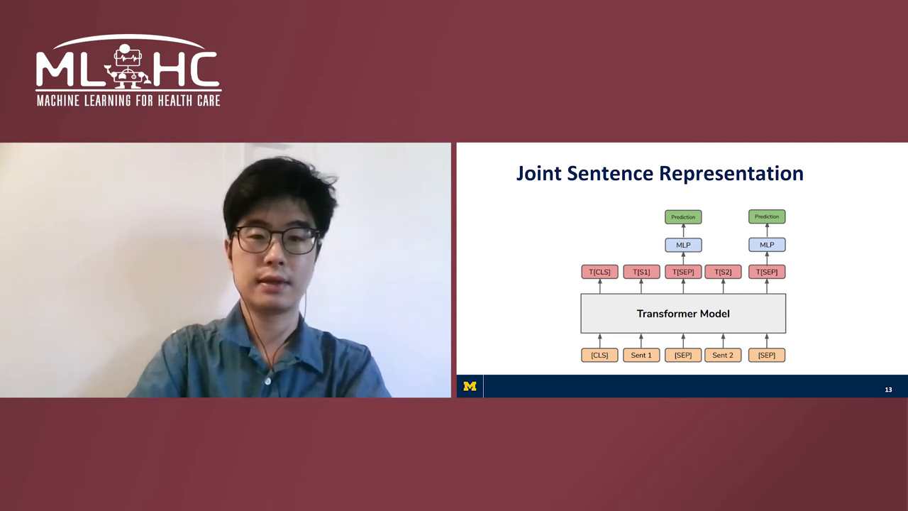
{"action": "key", "text": "Right"}
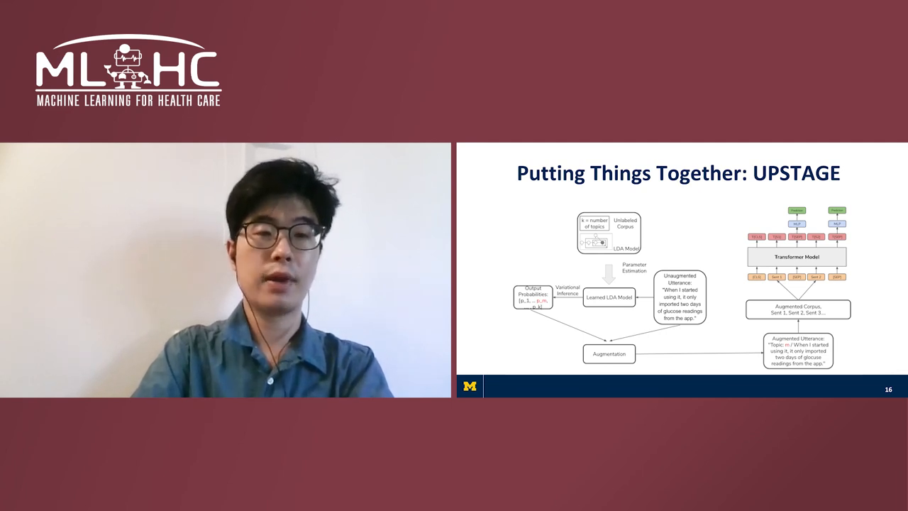
- Step through the accuracy results slides to reach the Results: F1 Score chart
{"action": "key", "text": "right"}
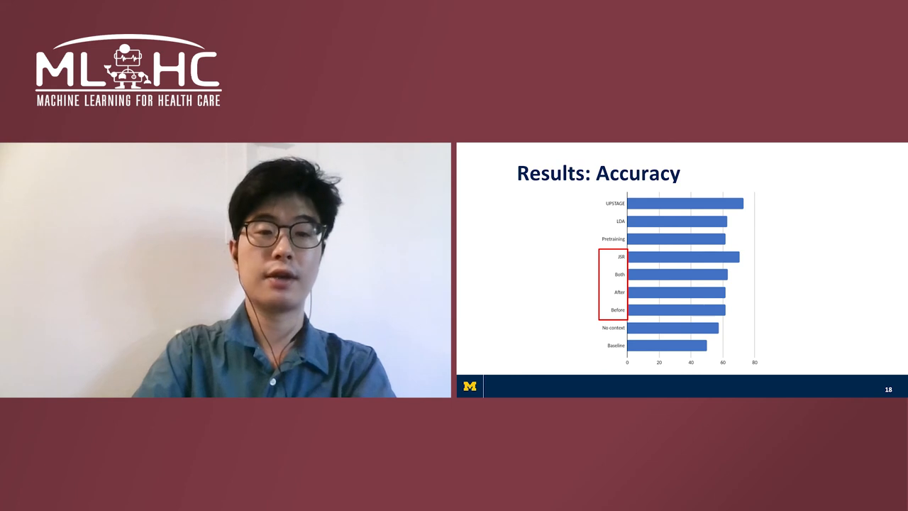
{"action": "key", "text": "right"}
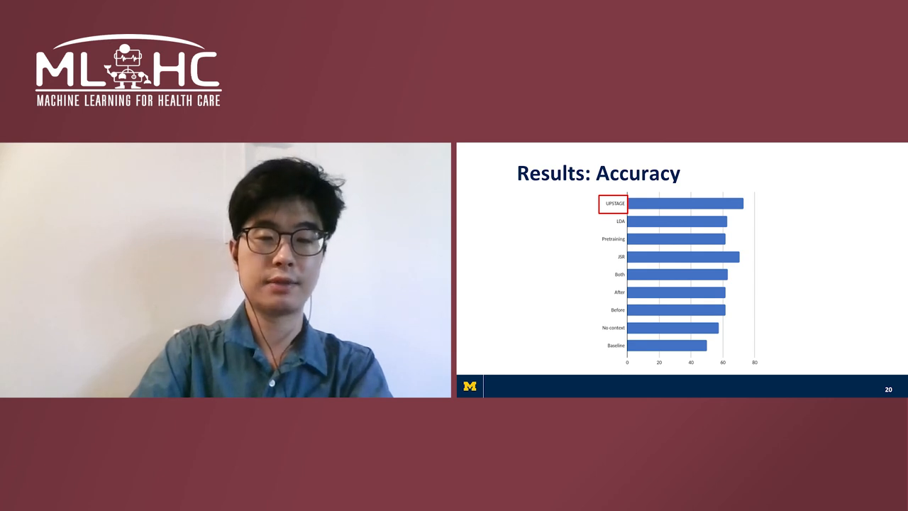
{"action": "key", "text": "Right"}
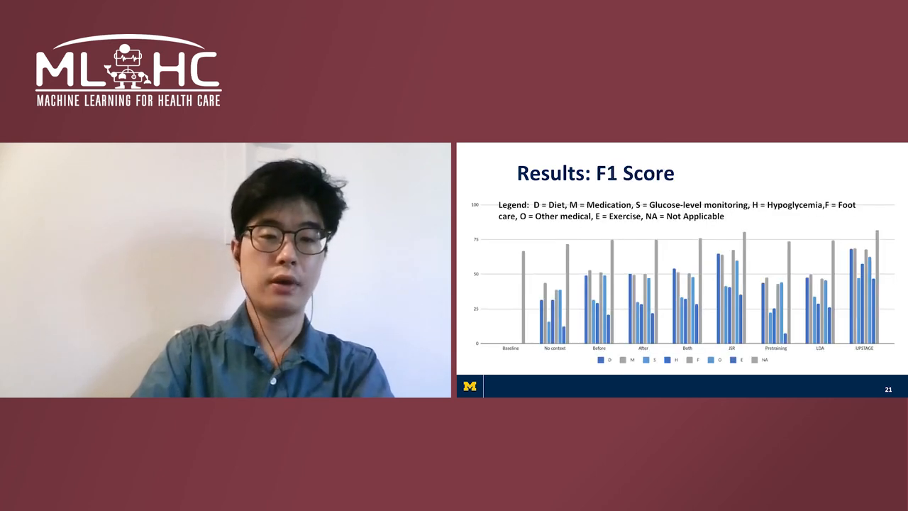